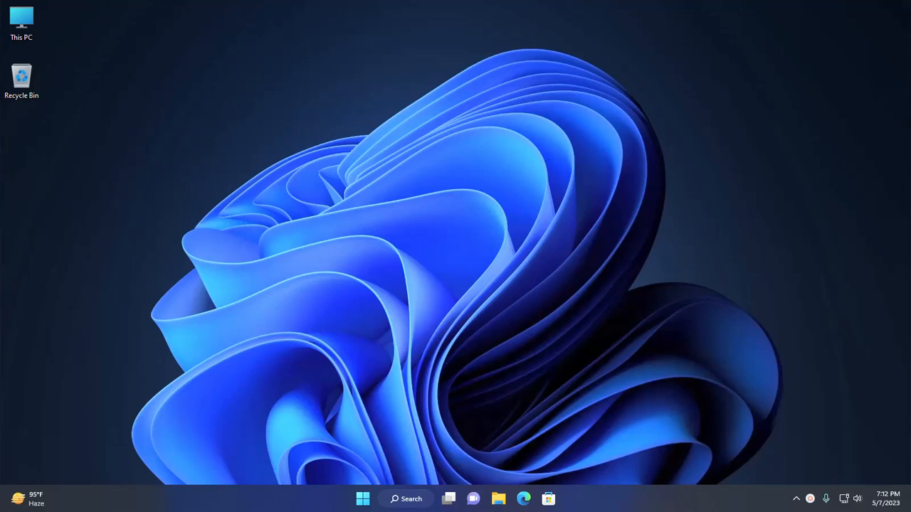
pyautogui.moveTo(723, 186)
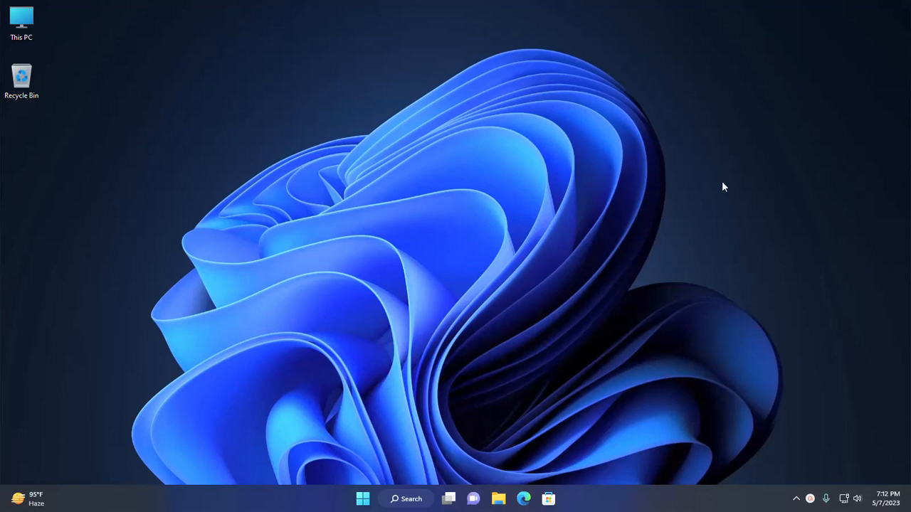
pyautogui.moveTo(797, 498)
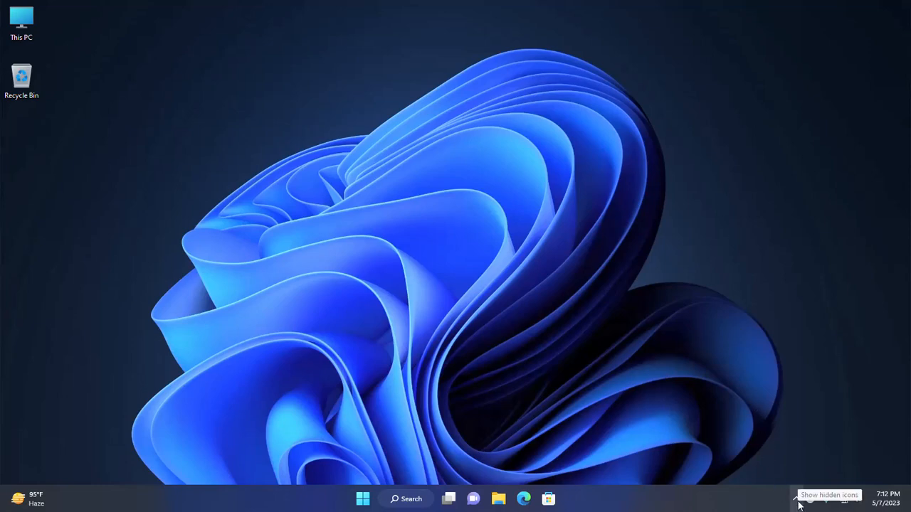
# Launch File Explorer and show This PC with the ApacerUSB (F:) drive listed
pyautogui.click(799, 498)
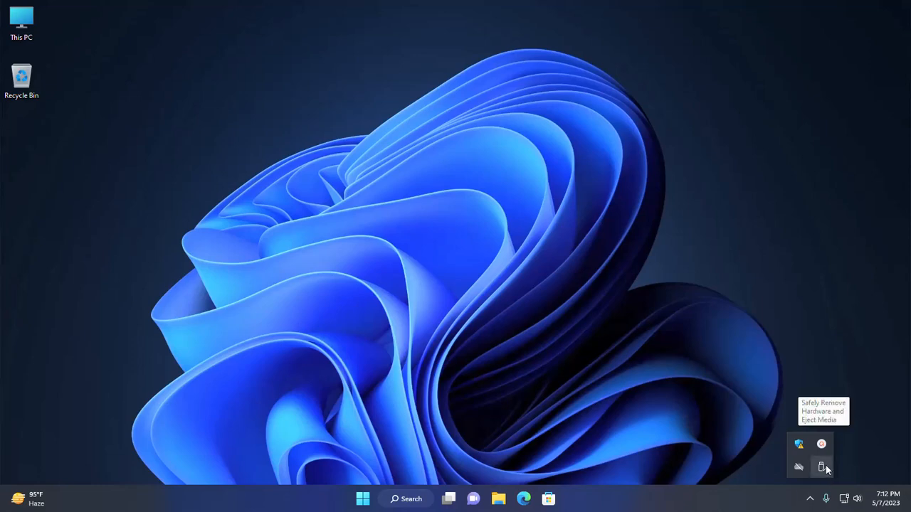
pyautogui.click(821, 466)
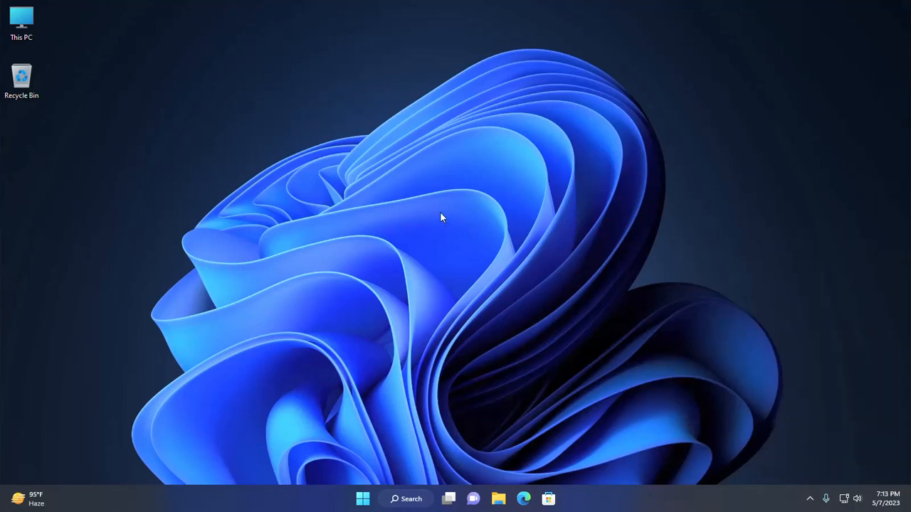
pyautogui.moveTo(382, 397)
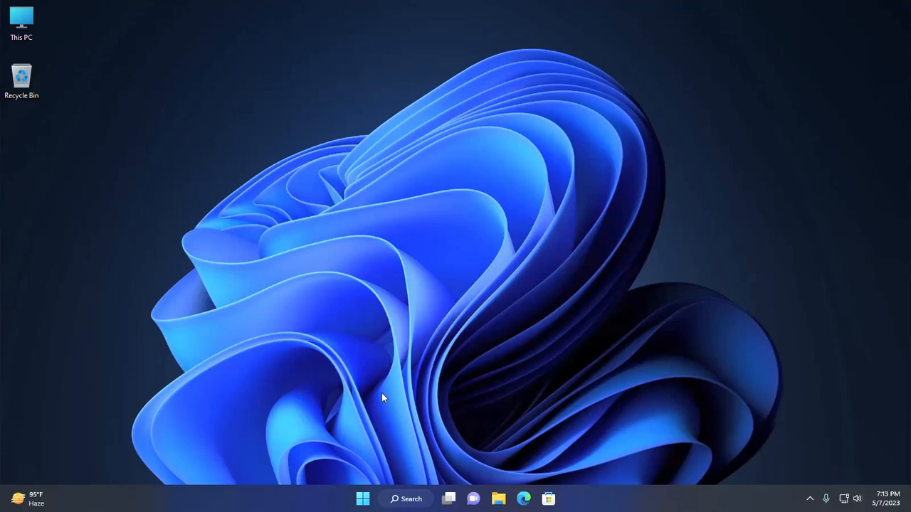
pyautogui.click(363, 498)
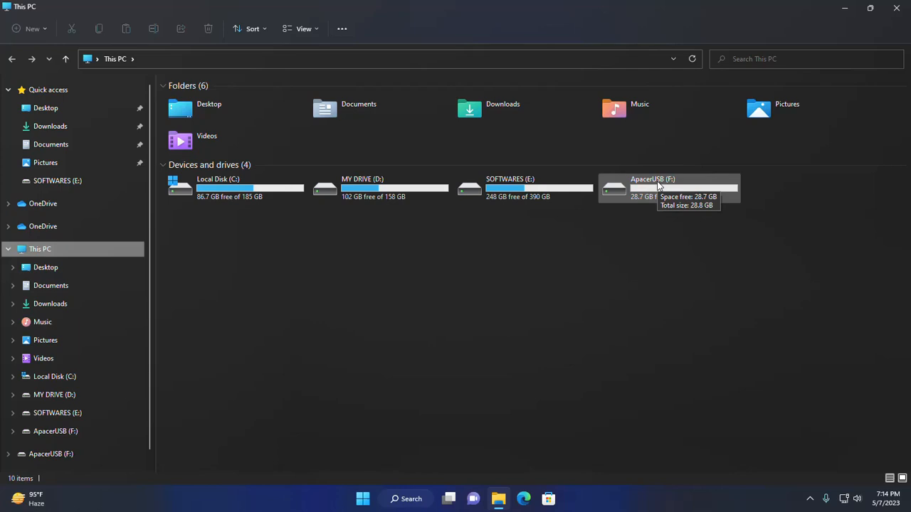
# Bring up Format for ApacerUSB (F:) with FAT32 and default allocation unit size
pyautogui.rightClick(652, 187)
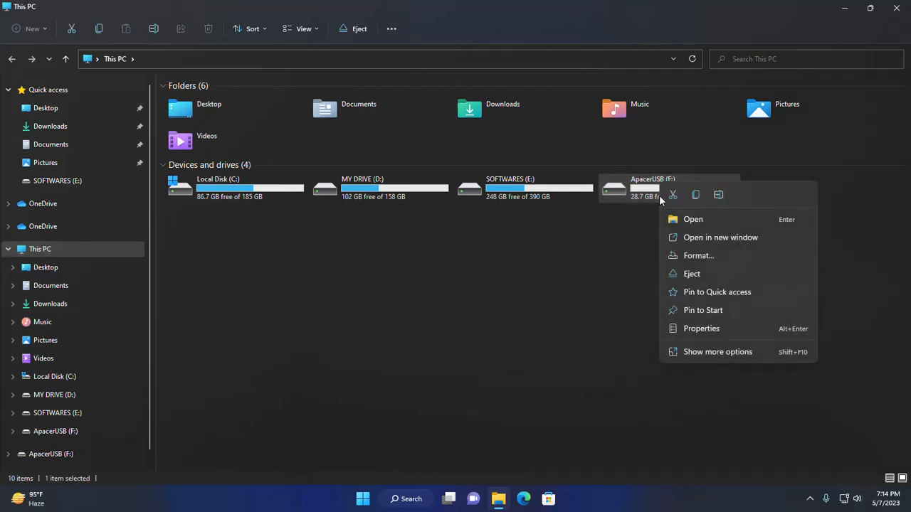
pyautogui.click(700, 259)
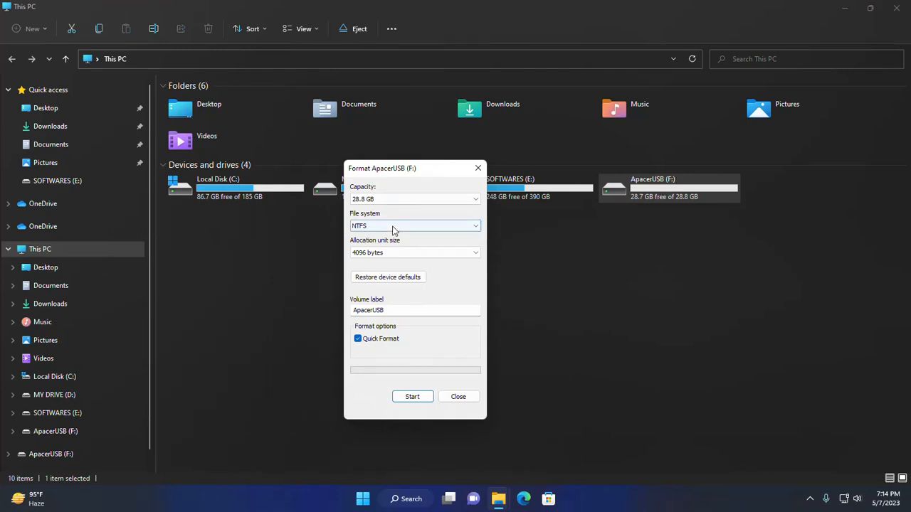
pyautogui.click(415, 225)
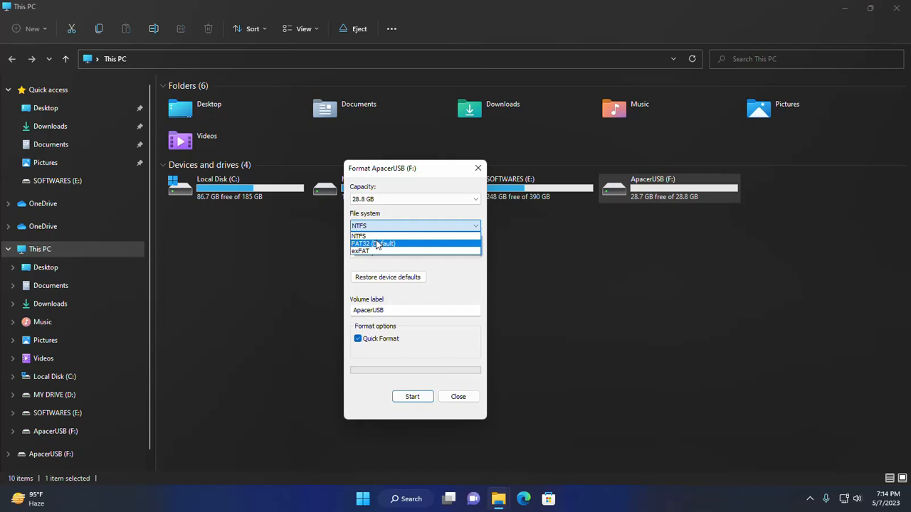
pyautogui.moveTo(387, 245)
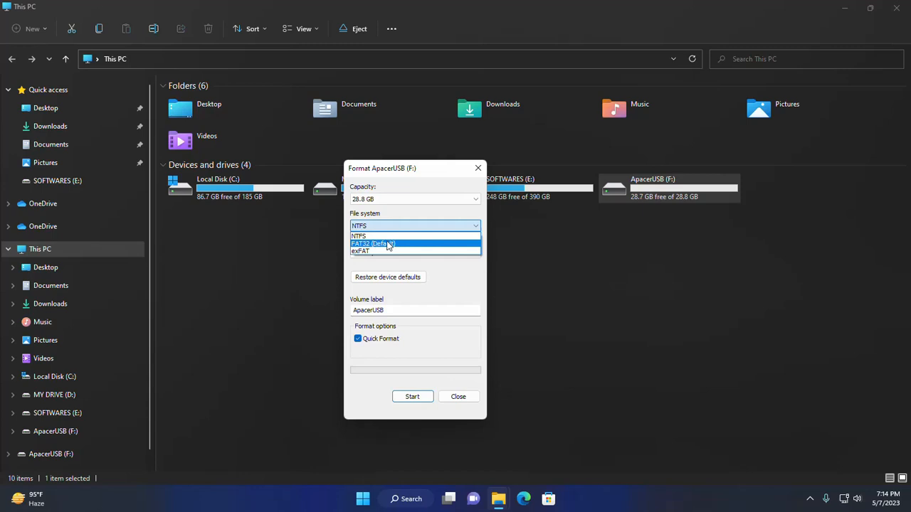
pyautogui.click(372, 244)
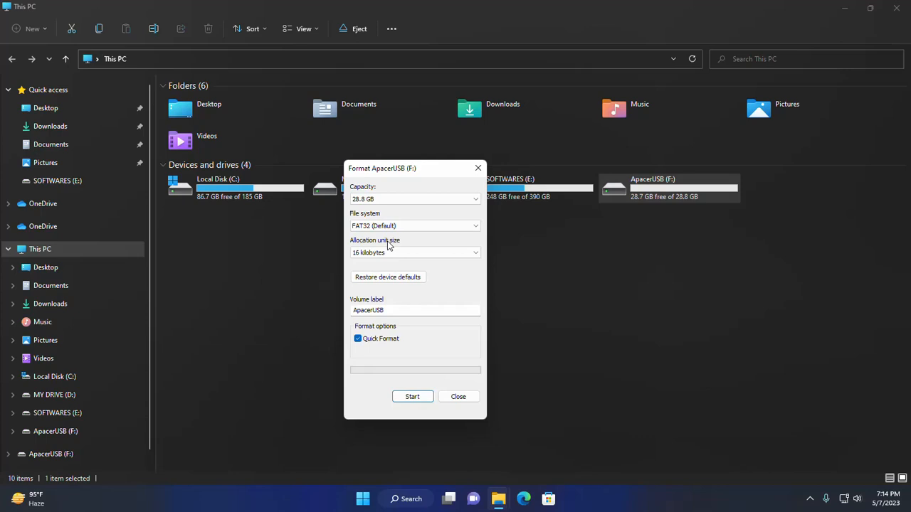
pyautogui.click(415, 253)
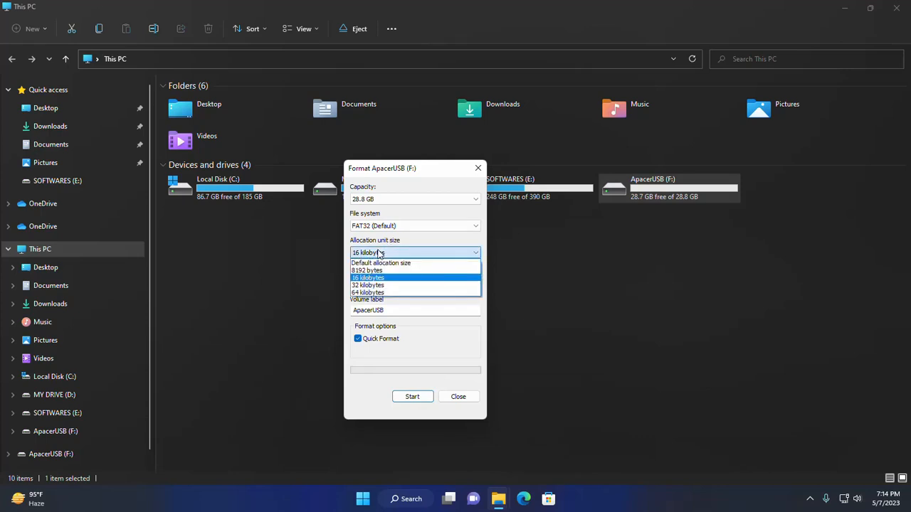
pyautogui.click(379, 262)
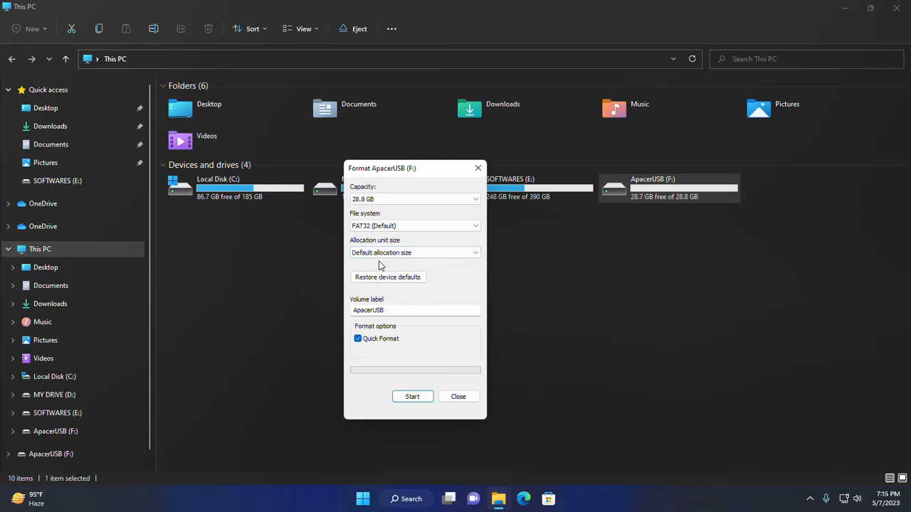
pyautogui.moveTo(464, 278)
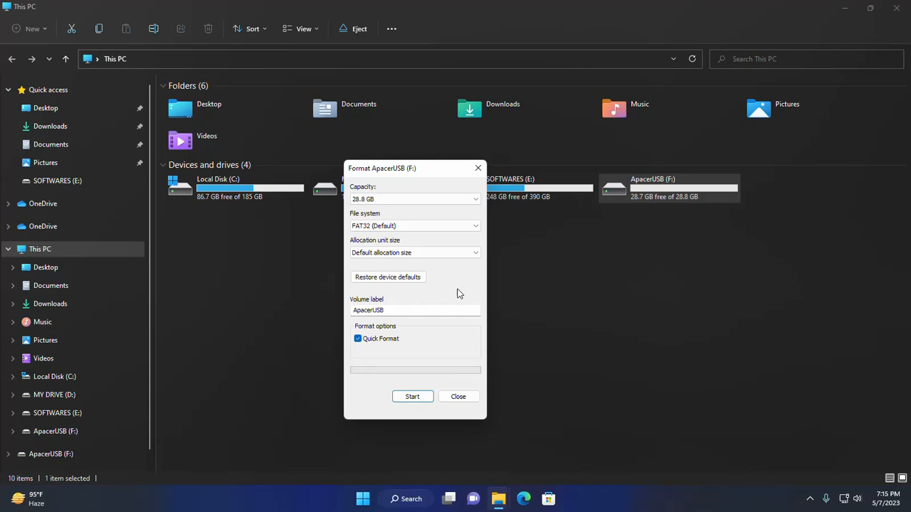
# Rename the volume label to MYDRIVE in the Format dialog
pyautogui.click(395, 310)
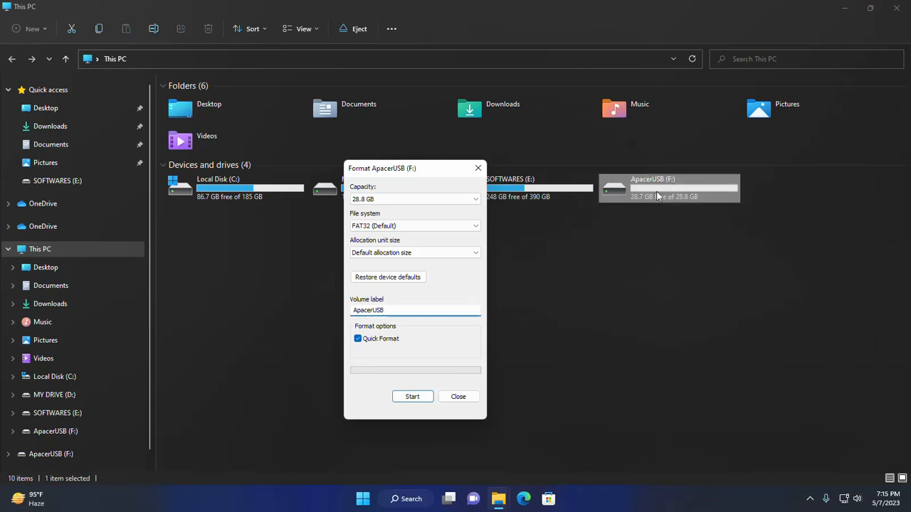
pyautogui.click(415, 310)
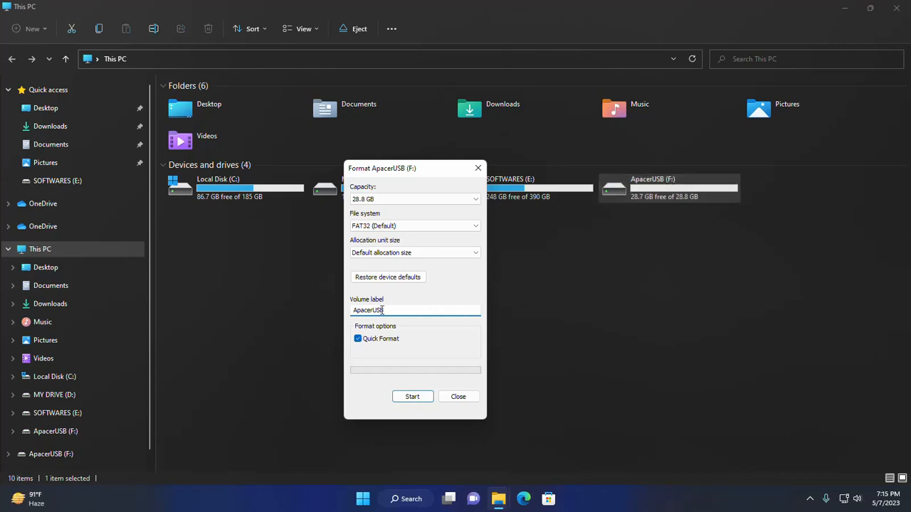
pyautogui.doubleClick(367, 310)
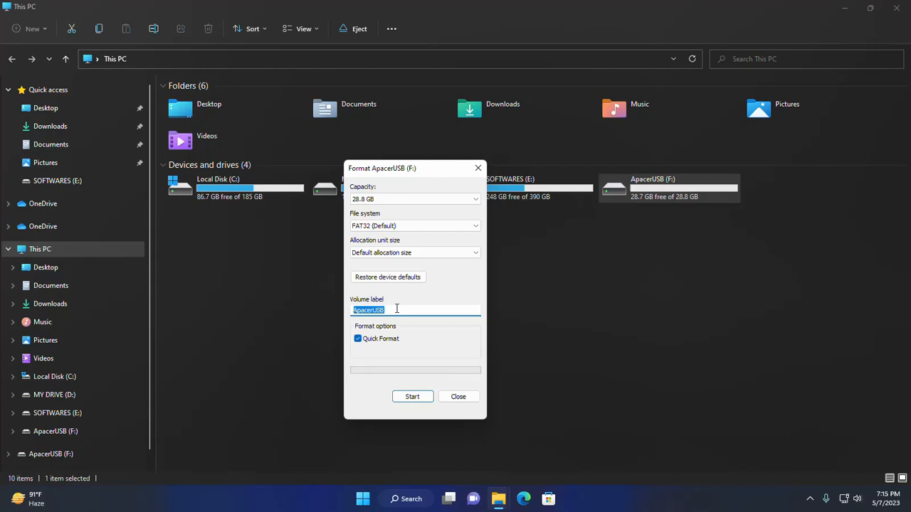
pyautogui.write('MYDRIVE')
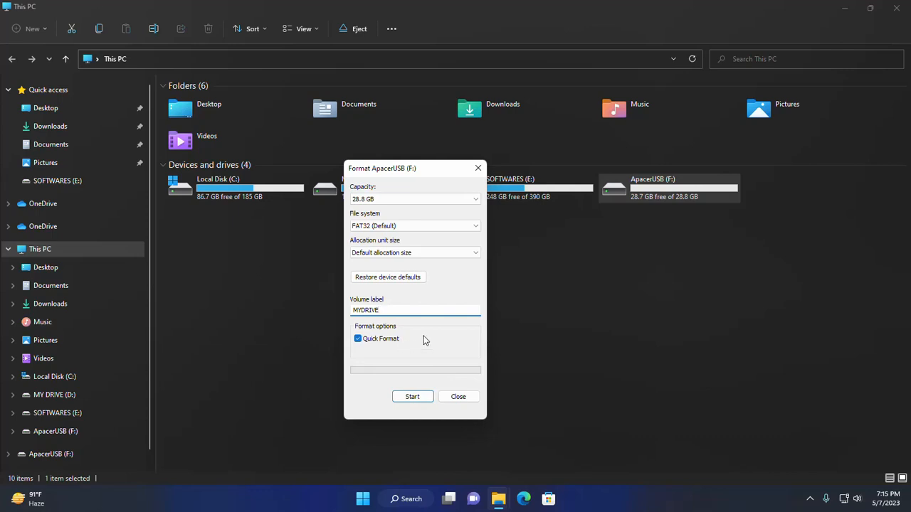
pyautogui.click(415, 310)
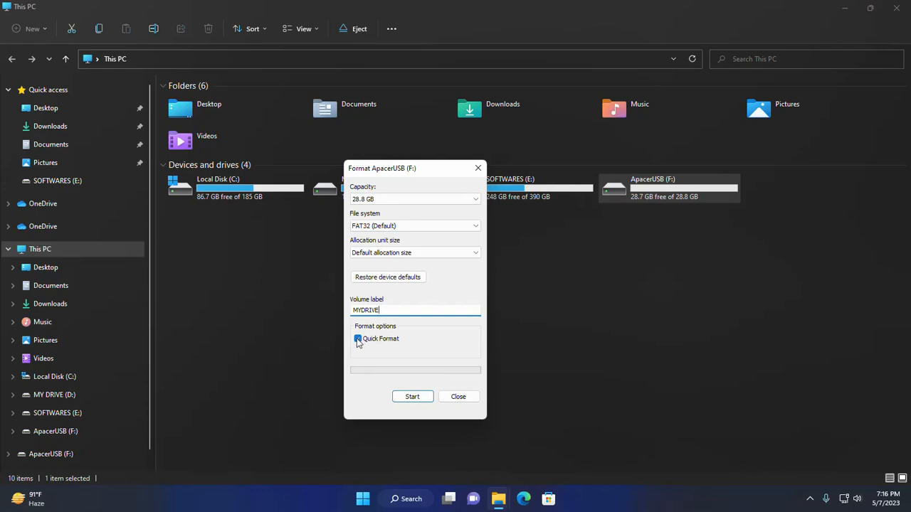
# Toggle Quick Format and leave it turned on
pyautogui.click(358, 338)
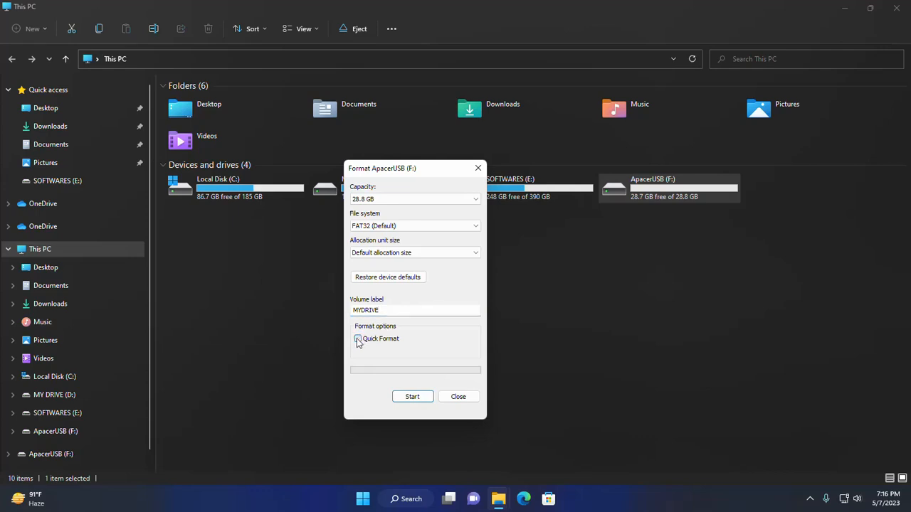
pyautogui.click(358, 338)
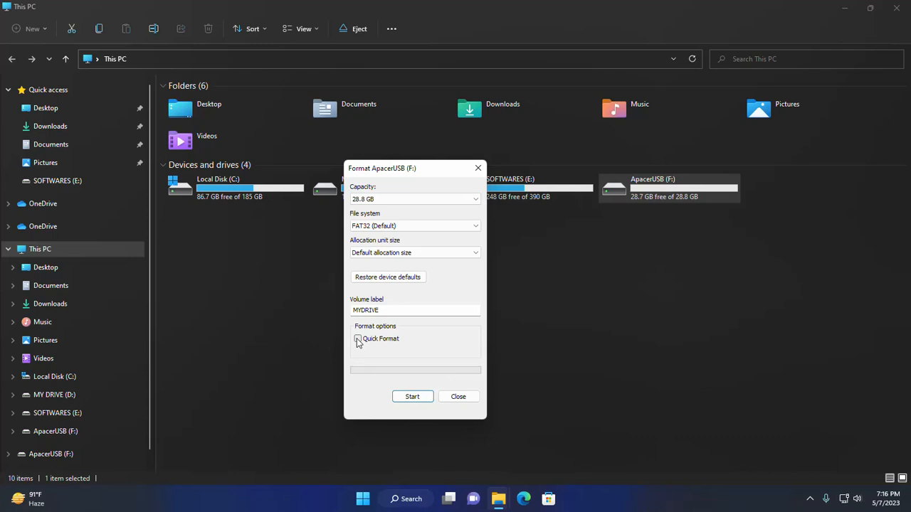
pyautogui.click(359, 339)
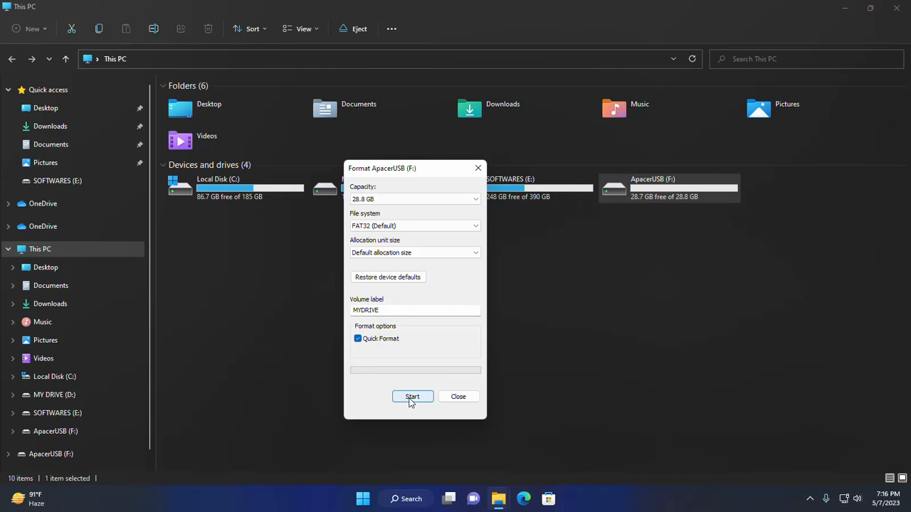
# Start the format, confirm the erase warning and acknowledge Format Complete
pyautogui.click(412, 396)
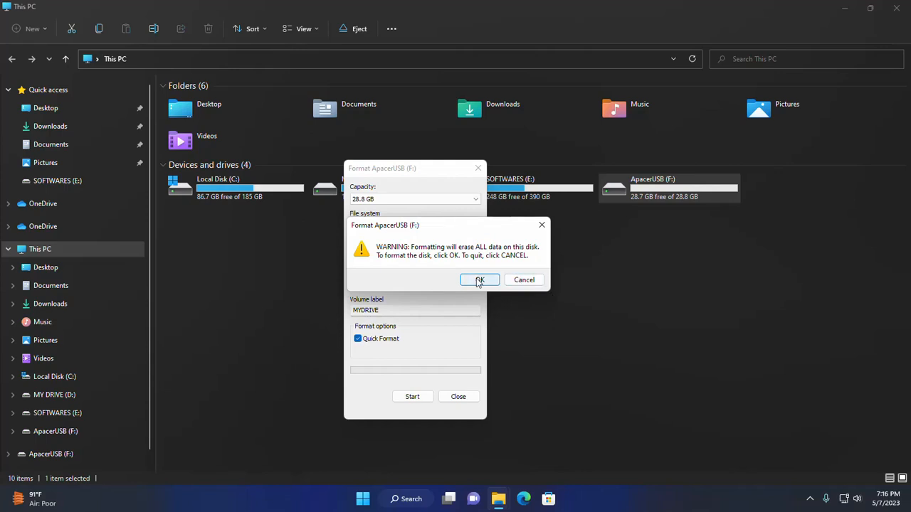
pyautogui.click(479, 279)
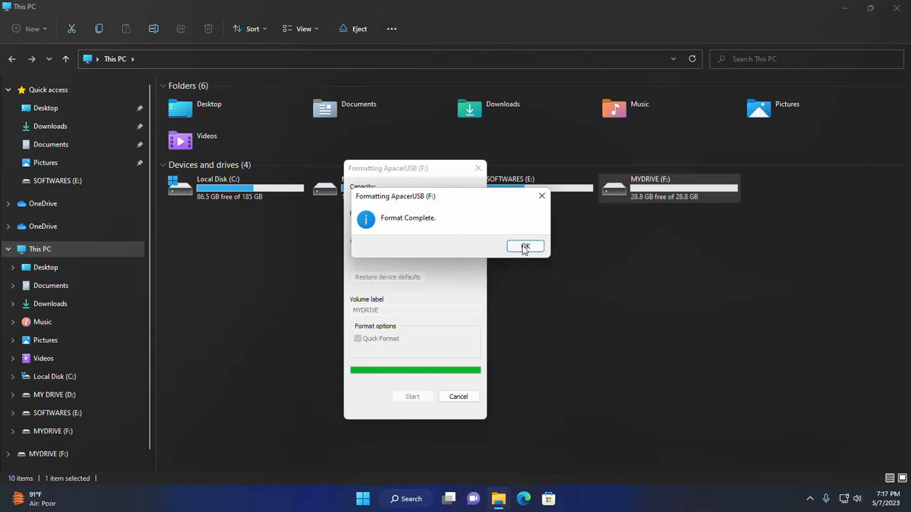
pyautogui.click(525, 246)
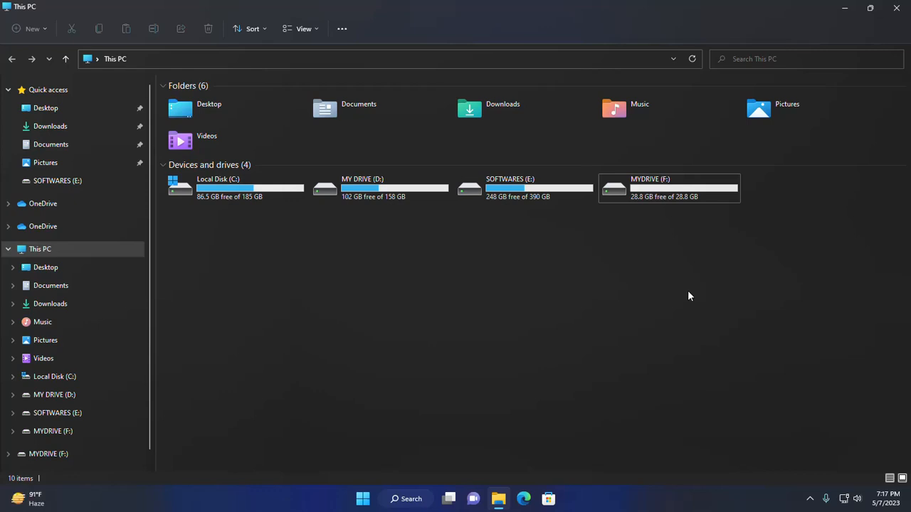
# View the empty MYDRIVE (F:), put Explorer away and safely eject the USB
pyautogui.click(668, 188)
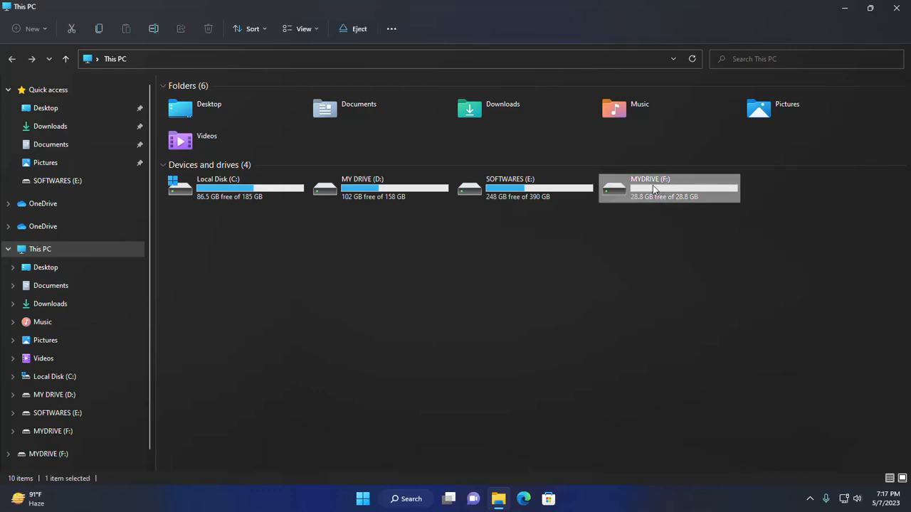
pyautogui.doubleClick(648, 188)
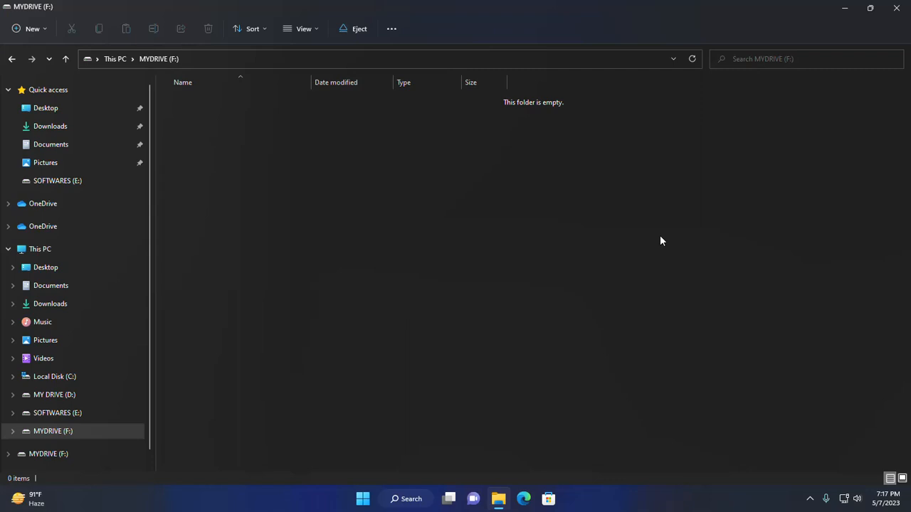
pyautogui.moveTo(839, 10)
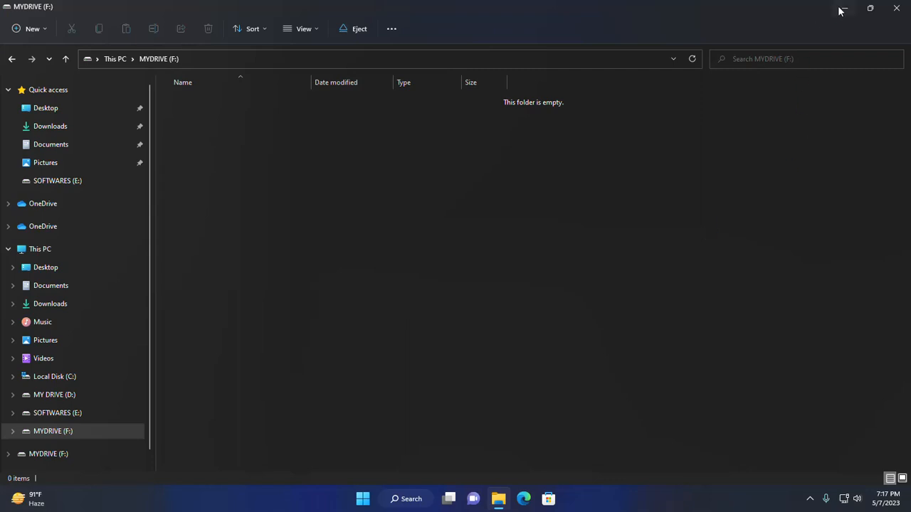
pyautogui.moveTo(842, 9)
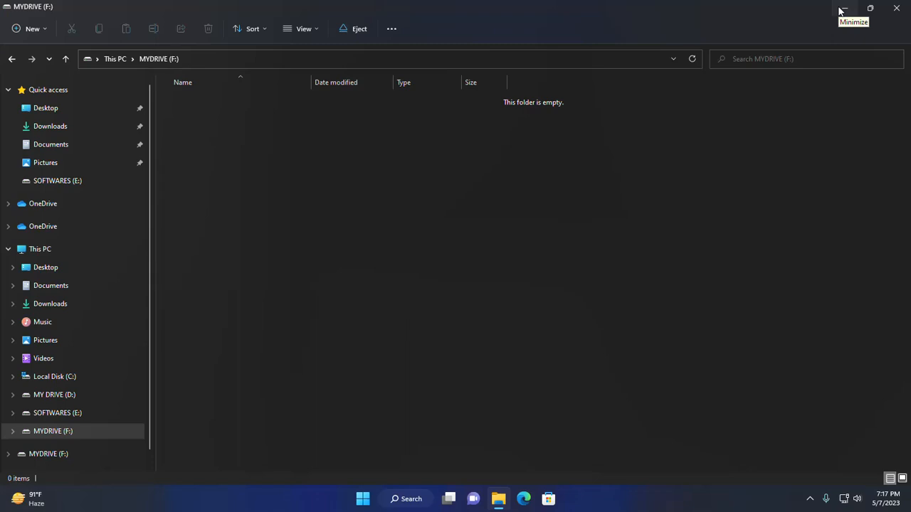
pyautogui.click(842, 9)
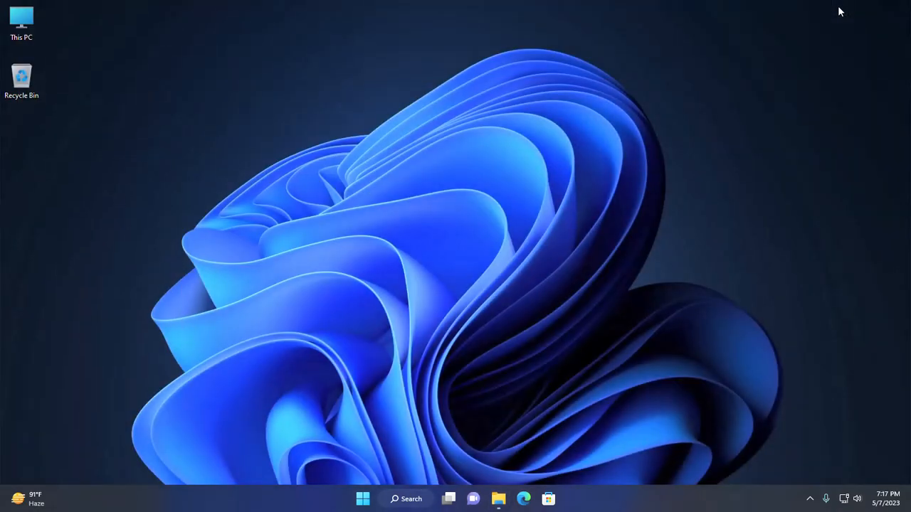
pyautogui.moveTo(794, 318)
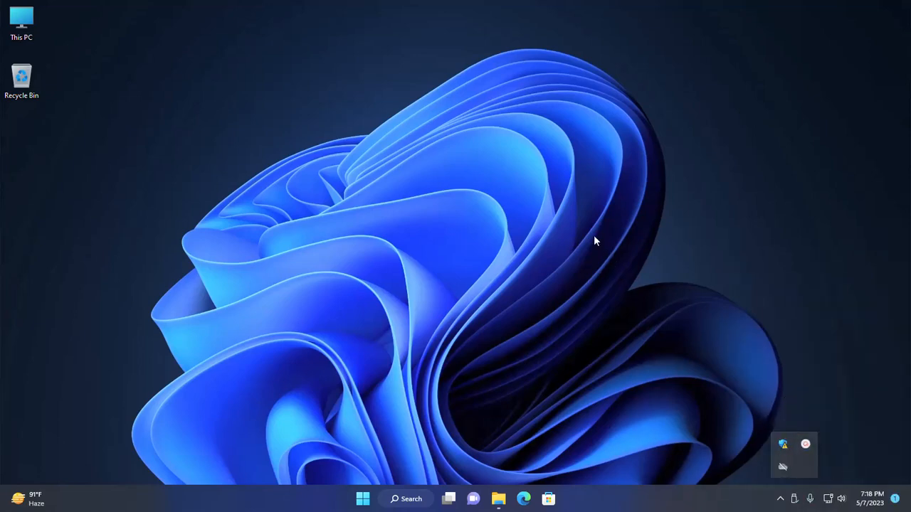
pyautogui.click(783, 444)
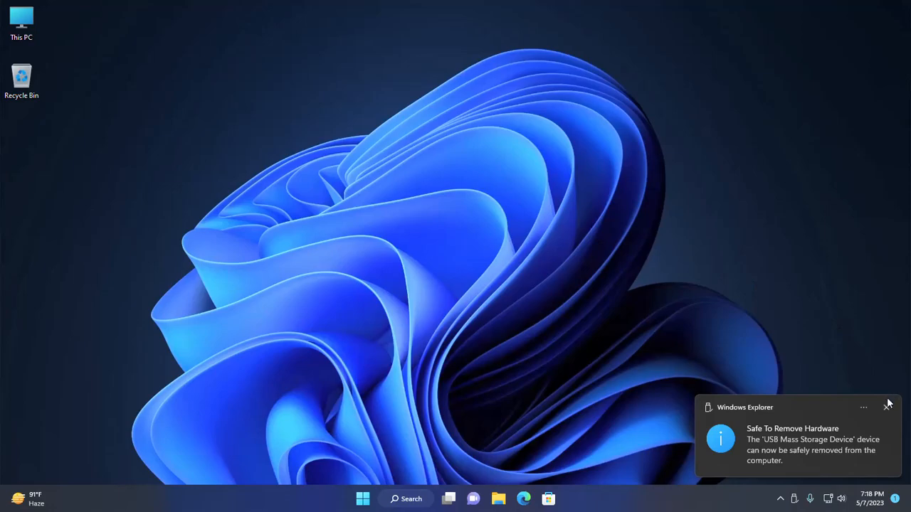